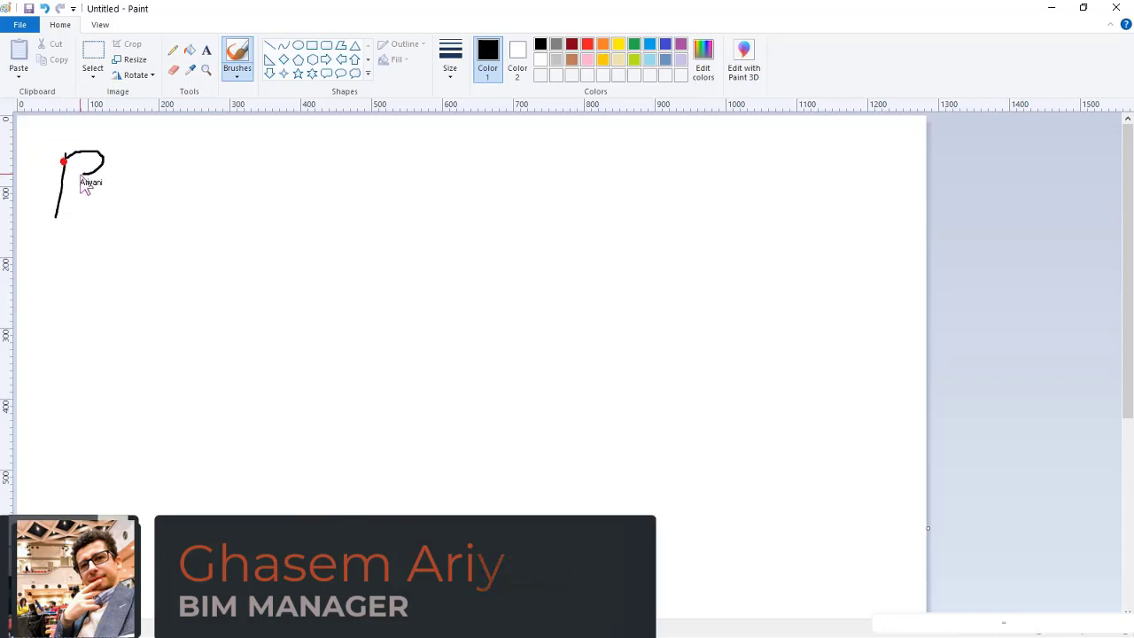
# Brush the first stroke of the RS label near the top left
pyautogui.moveTo(82, 191); pyautogui.dragTo(142, 217)
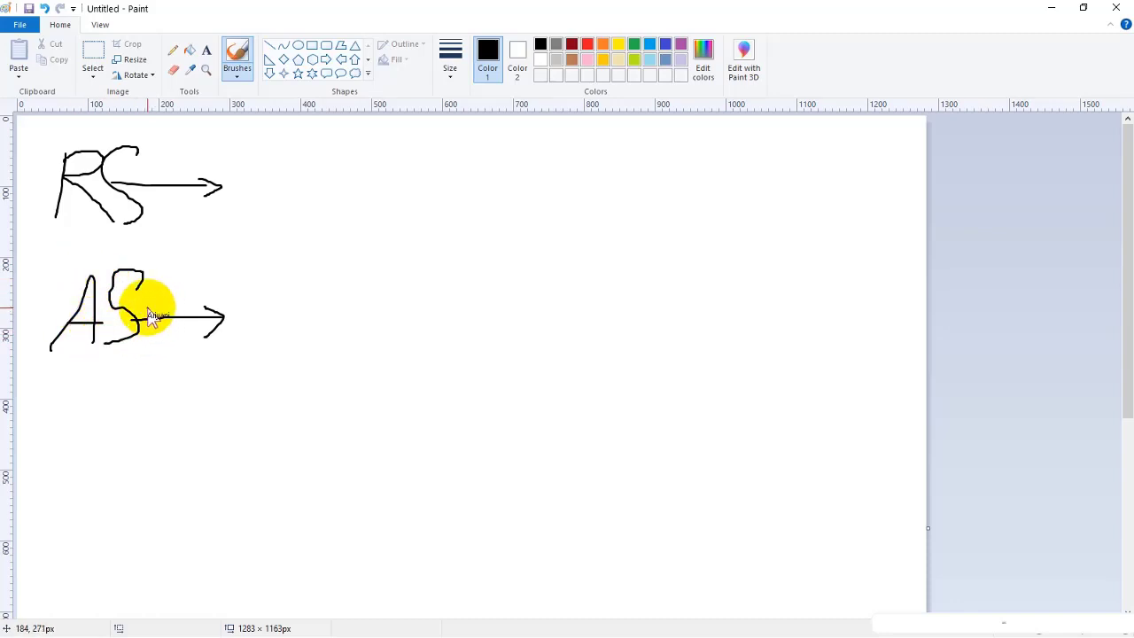
pyautogui.moveTo(151, 310)
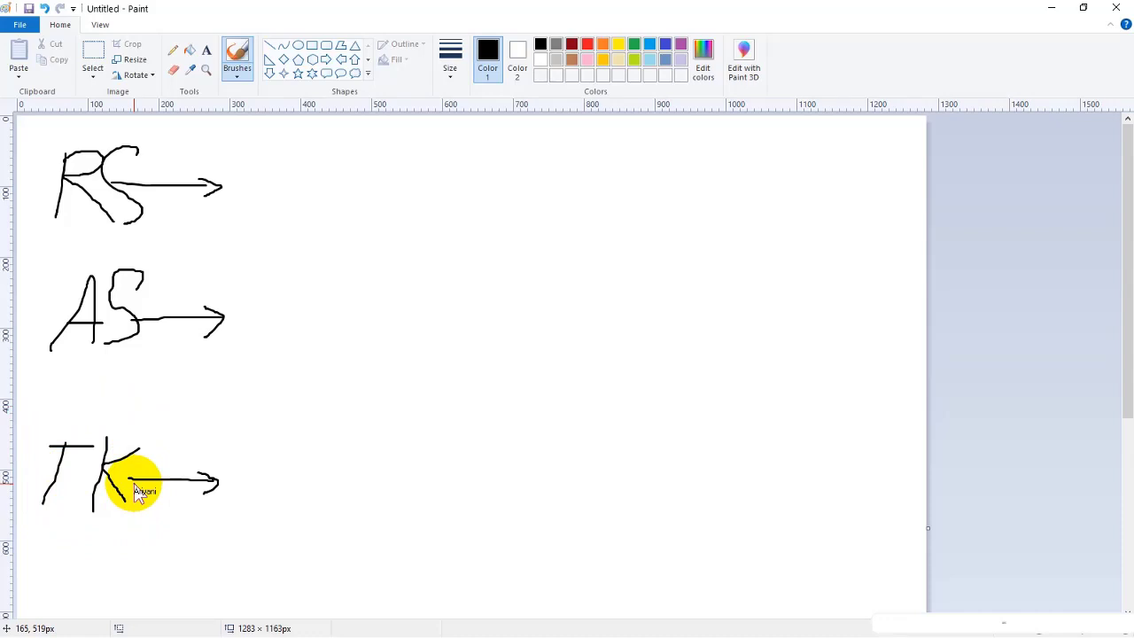
pyautogui.moveTo(155, 492)
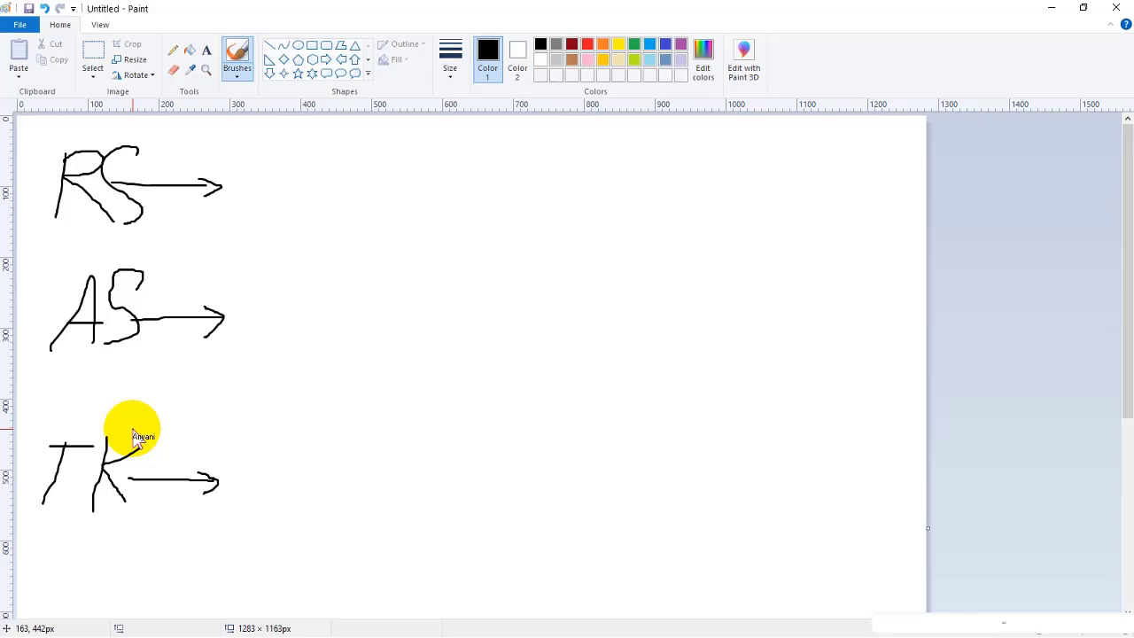
pyautogui.moveTo(211, 343)
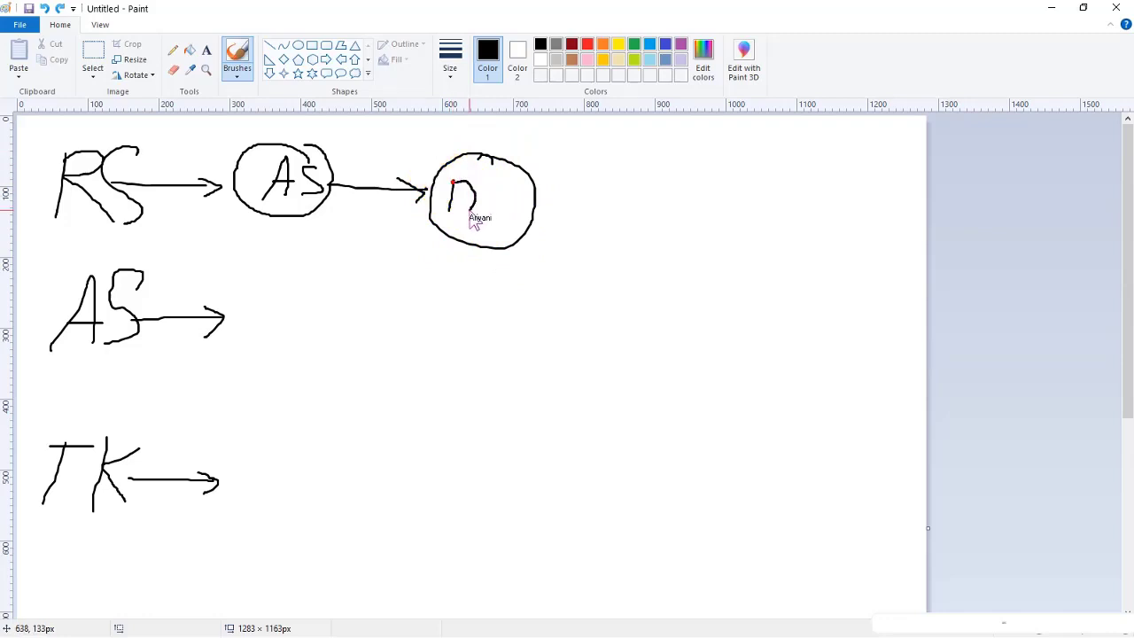
# Write DO inside the circle, add a small loop beneath, and draw an outgoing arrow
pyautogui.moveTo(461, 203); pyautogui.dragTo(483, 230)
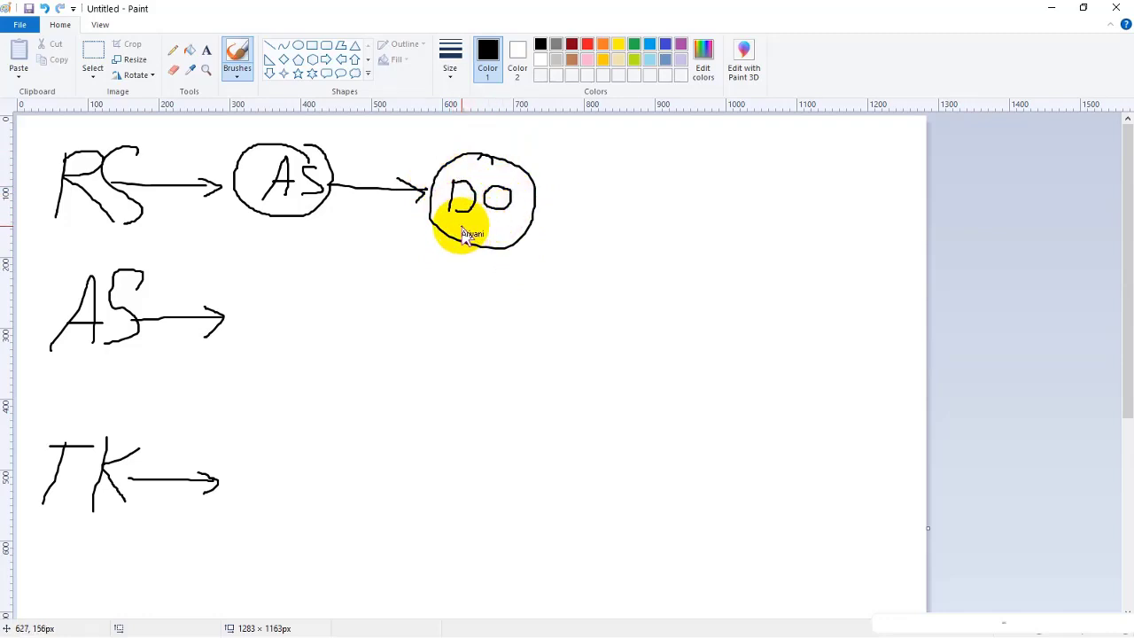
pyautogui.moveTo(456, 235); pyautogui.dragTo(487, 252)
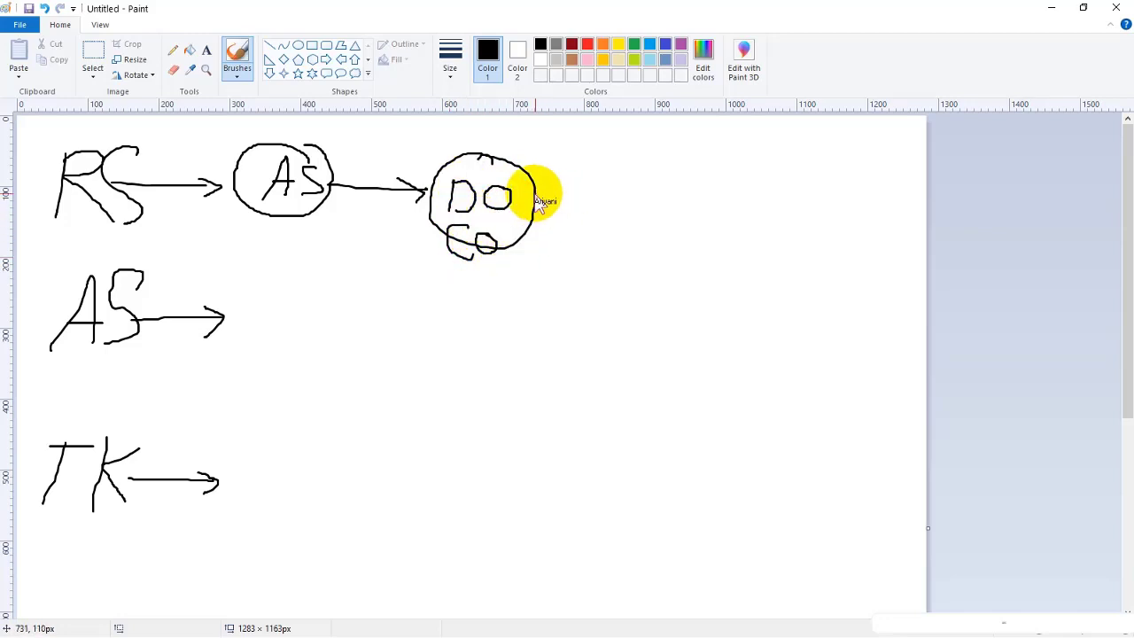
pyautogui.moveTo(532, 199); pyautogui.dragTo(611, 199)
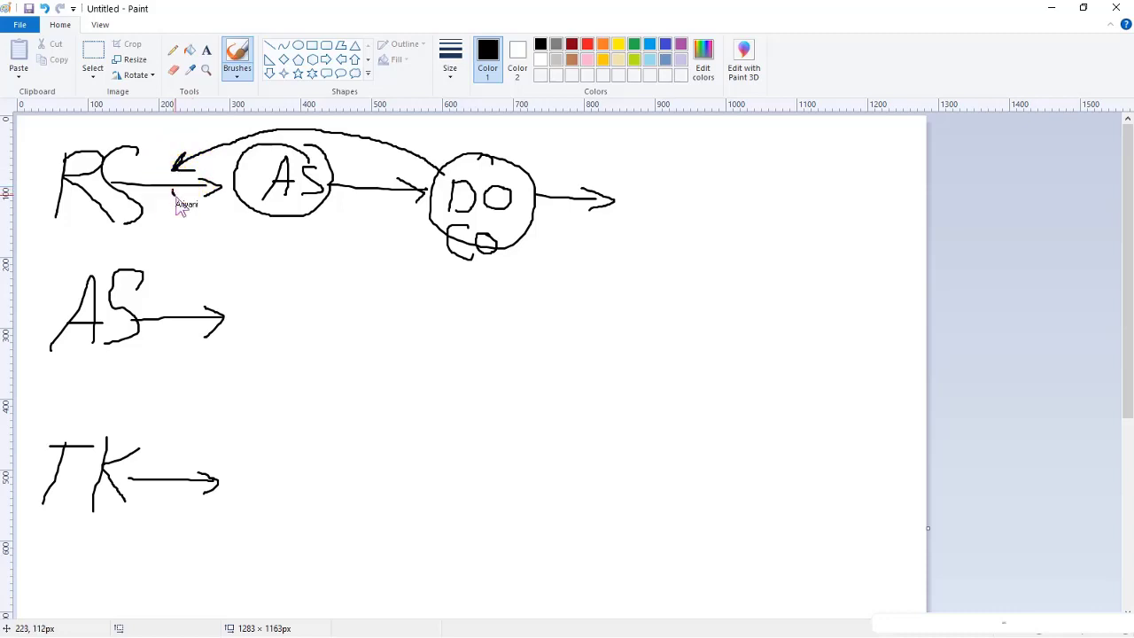
# Draw a curved arrow from RS to DO and the circle for the TK node
pyautogui.moveTo(181, 204); pyautogui.dragTo(425, 231)
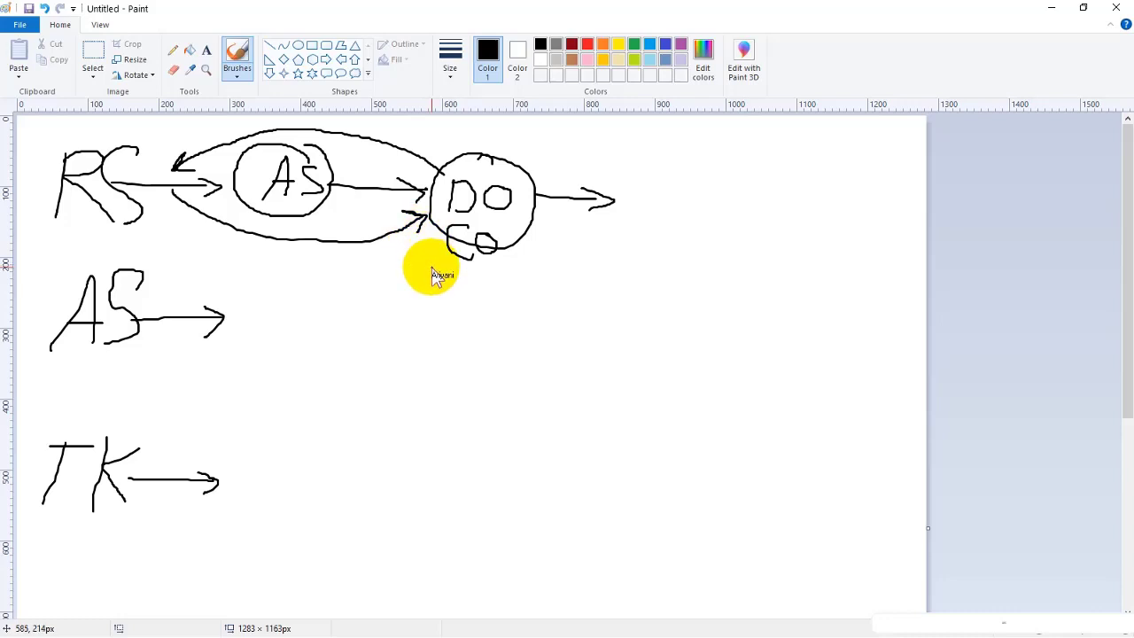
pyautogui.moveTo(219, 317)
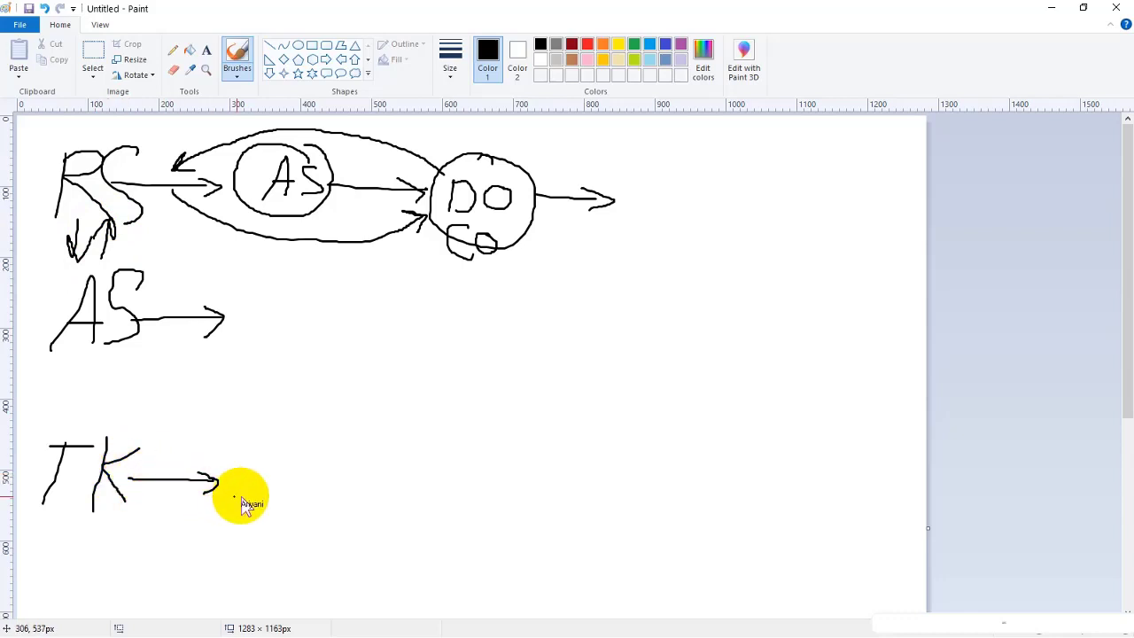
pyautogui.moveTo(239, 496); pyautogui.dragTo(412, 465)
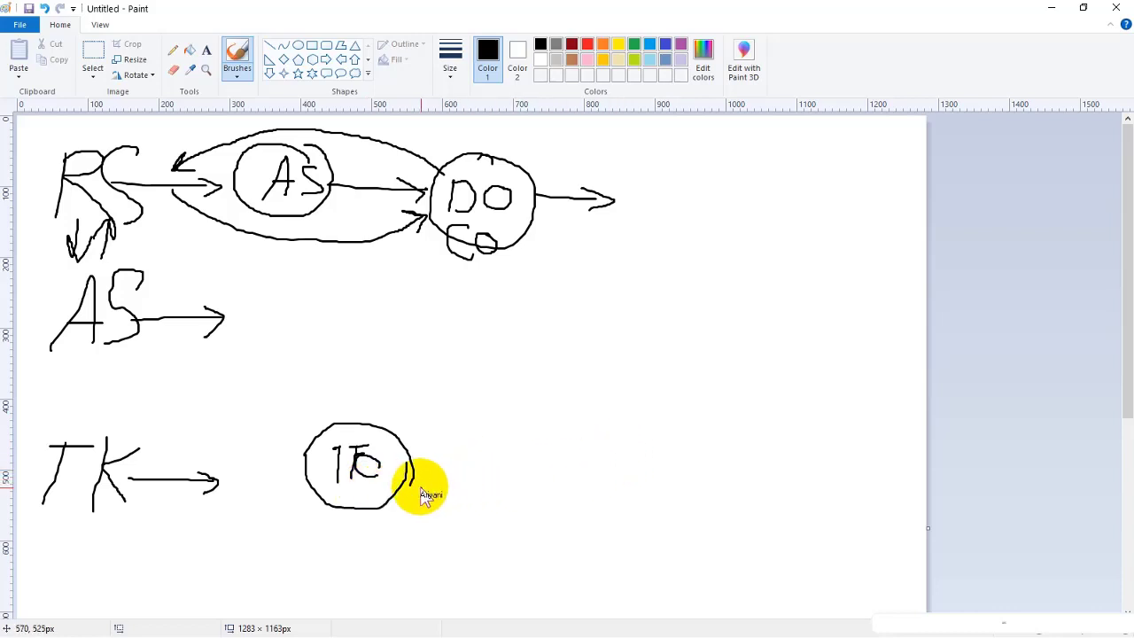
# Draw an arrow out of the TK circle and start a new letter beyond it
pyautogui.moveTo(417, 487); pyautogui.dragTo(478, 487)
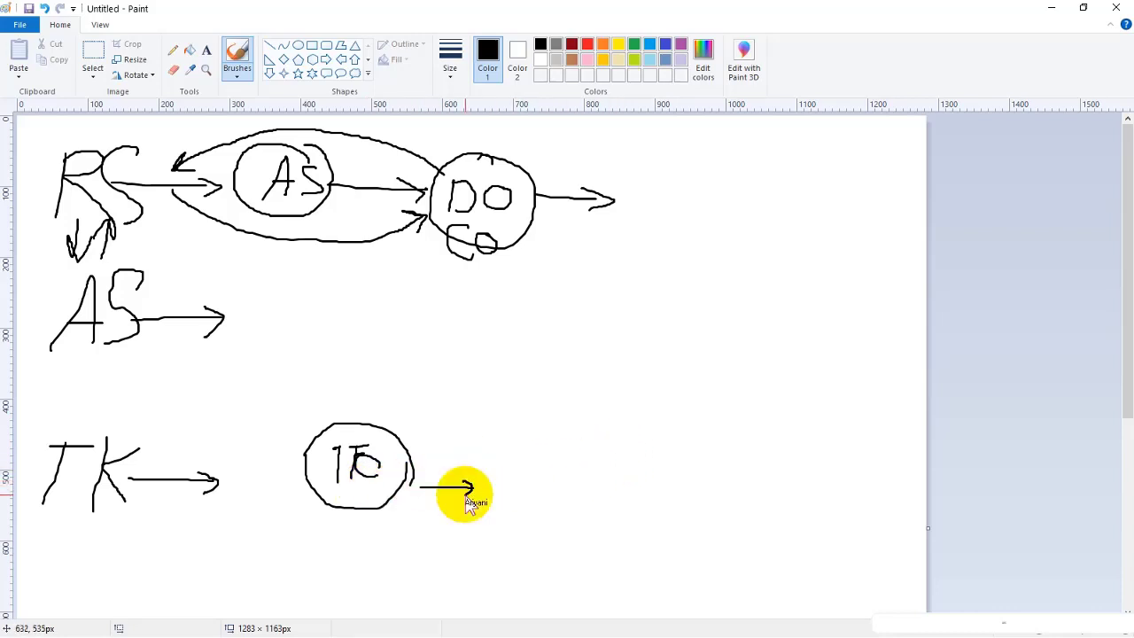
pyautogui.moveTo(469, 496)
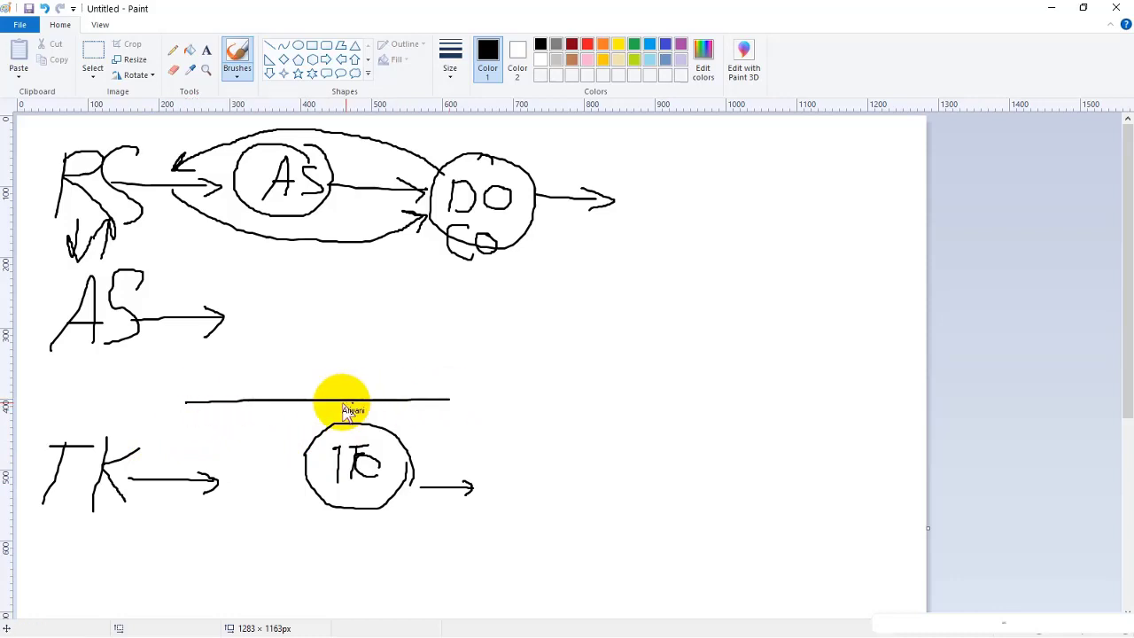
pyautogui.moveTo(531, 408); pyautogui.dragTo(545, 452)
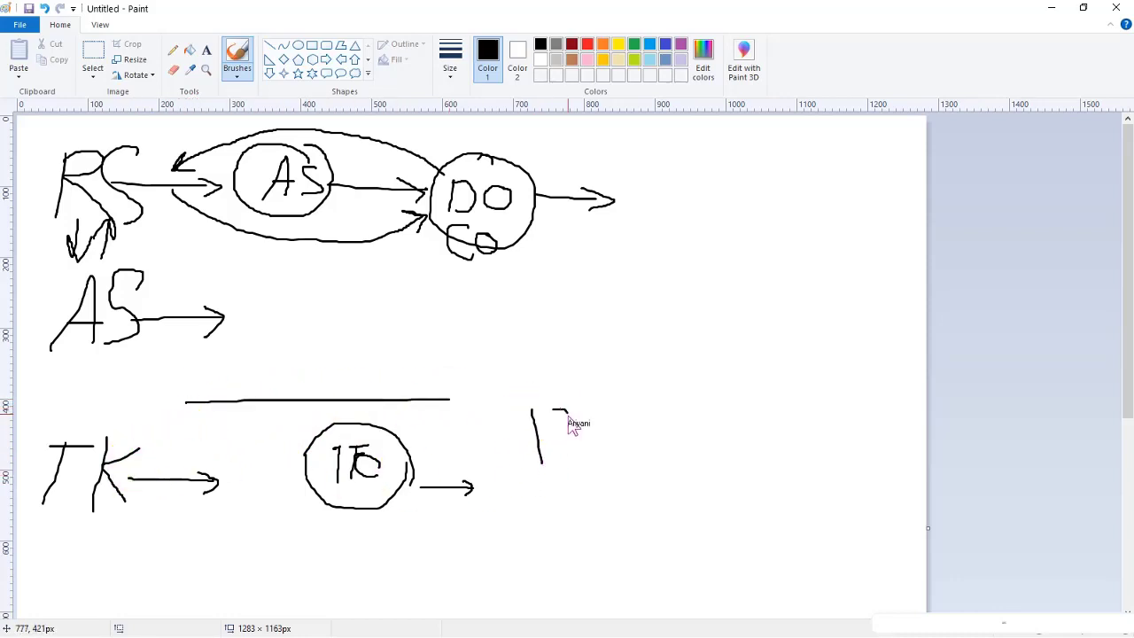